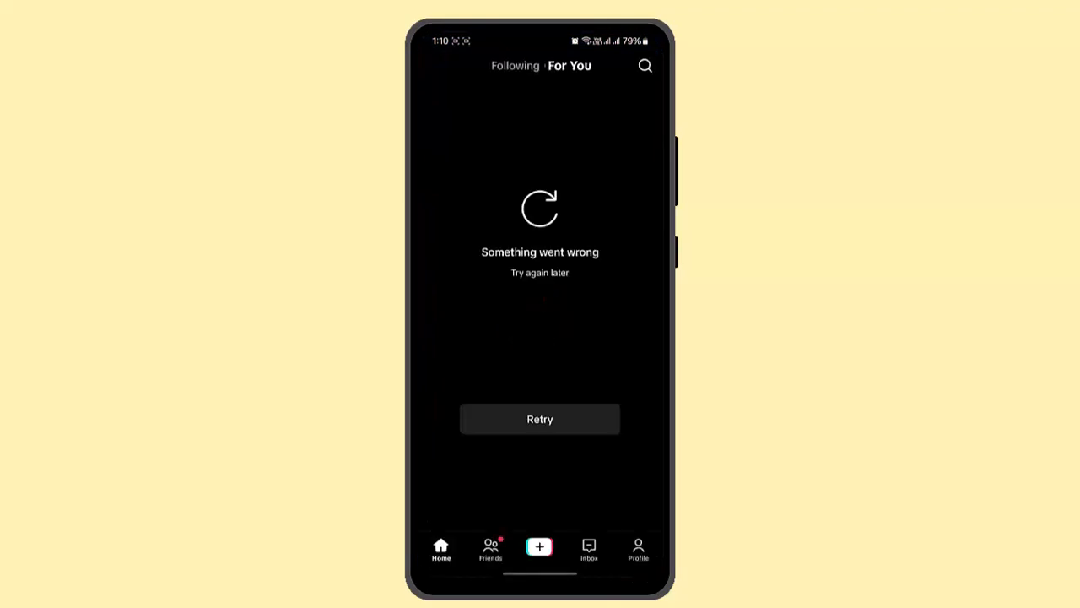
- Bring up the Log in to TikTok sheet from the Profile area, then reach the profile menu
click(638, 548)
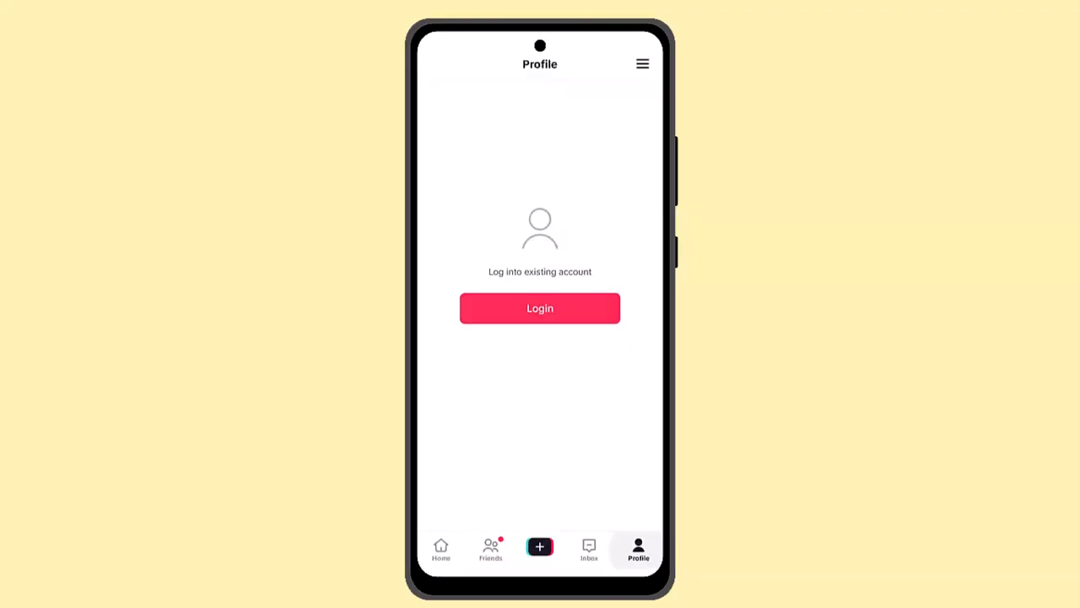
click(540, 307)
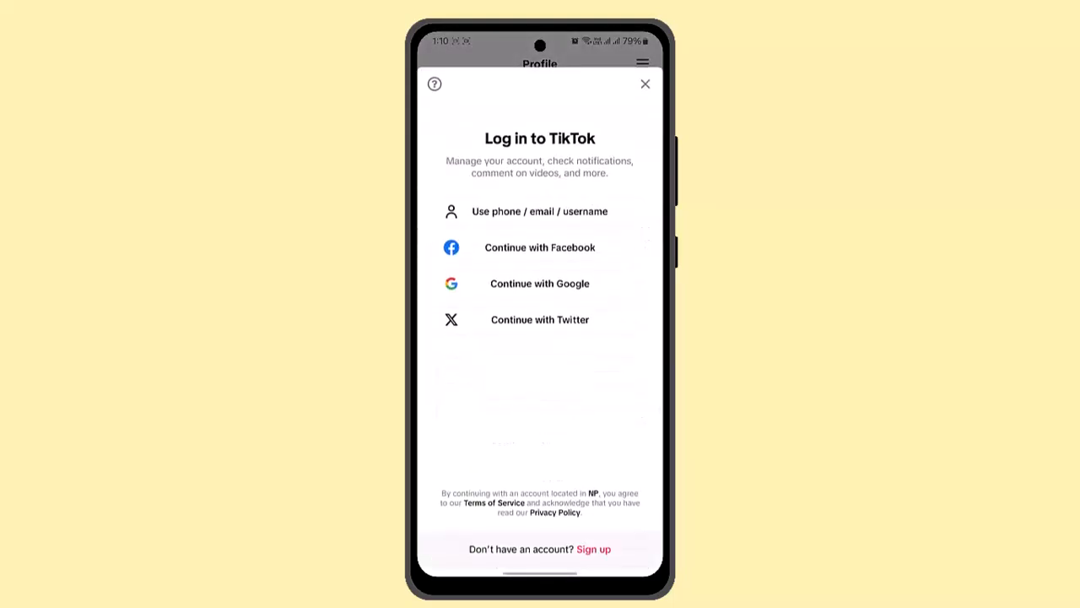
click(644, 84)
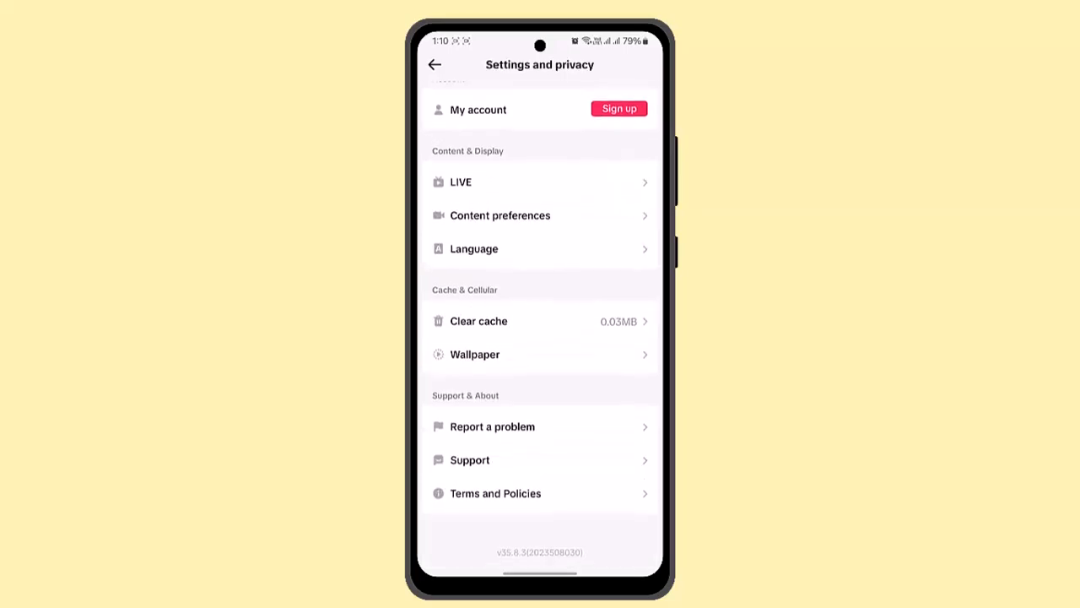
- Choose Report a problem, landing on a webpage-not-available error
click(493, 426)
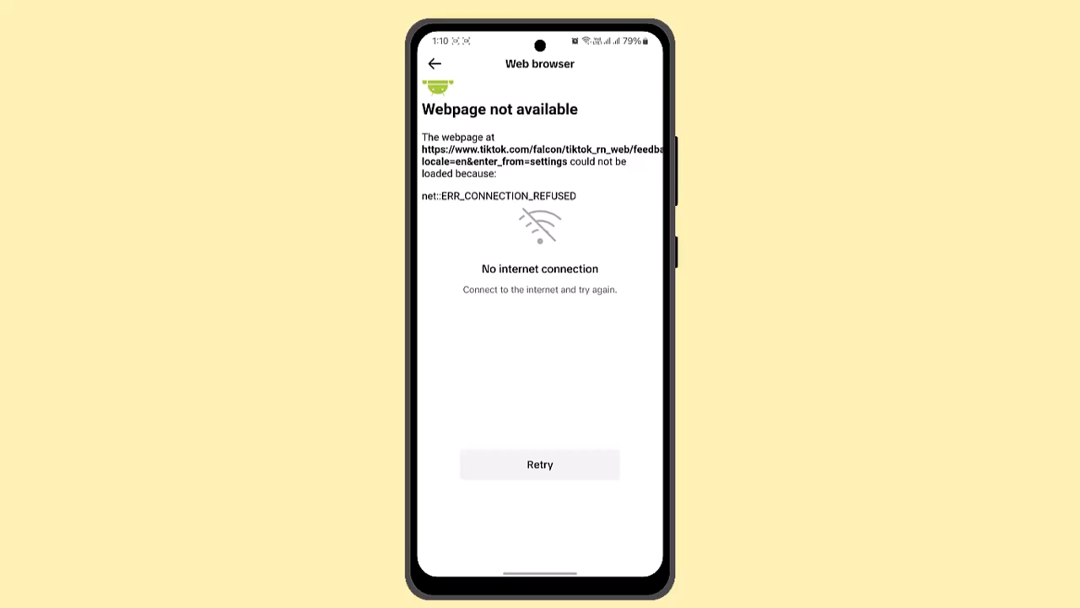
- Go back from the failed feedback webpage to the Settings and privacy list
click(435, 64)
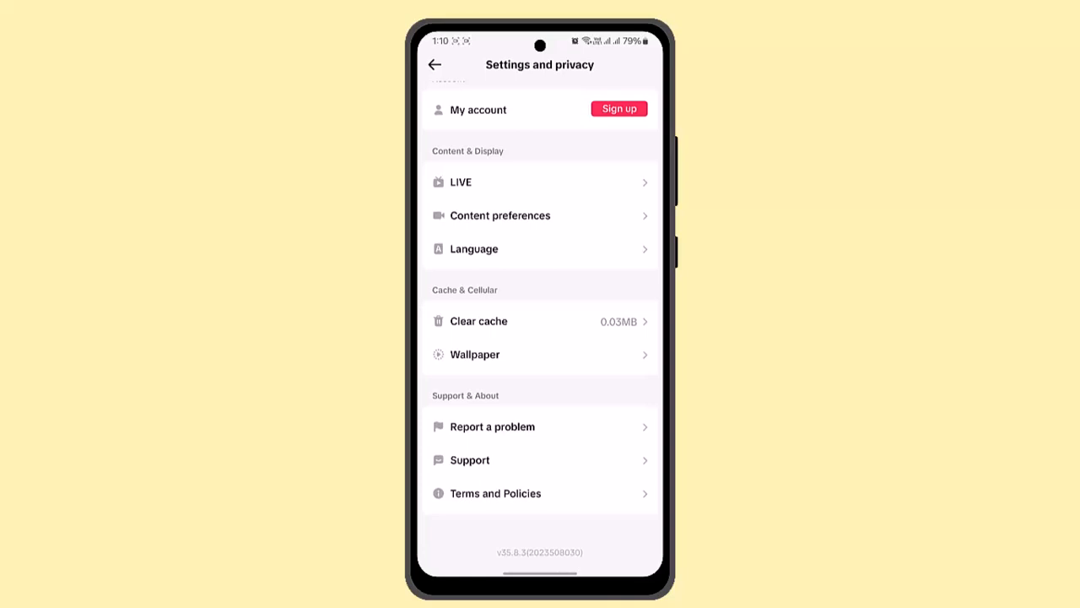